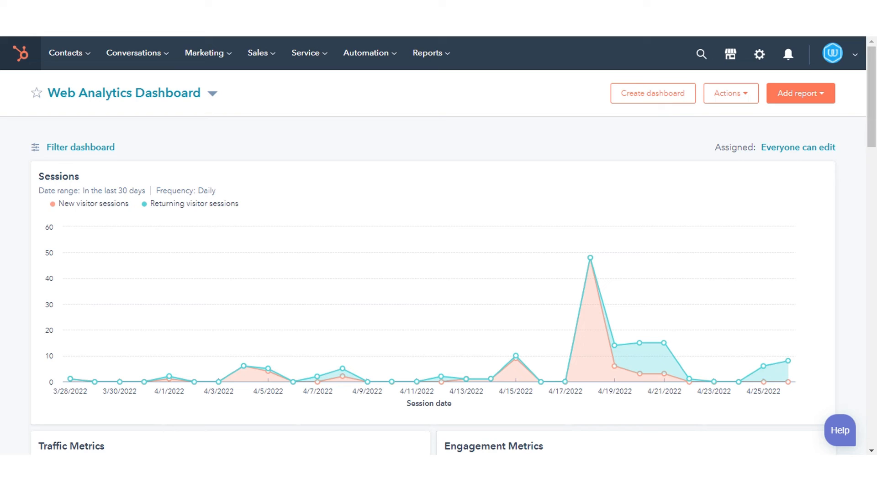
{"action": "mouse_move", "coordinate": [205, 52]}
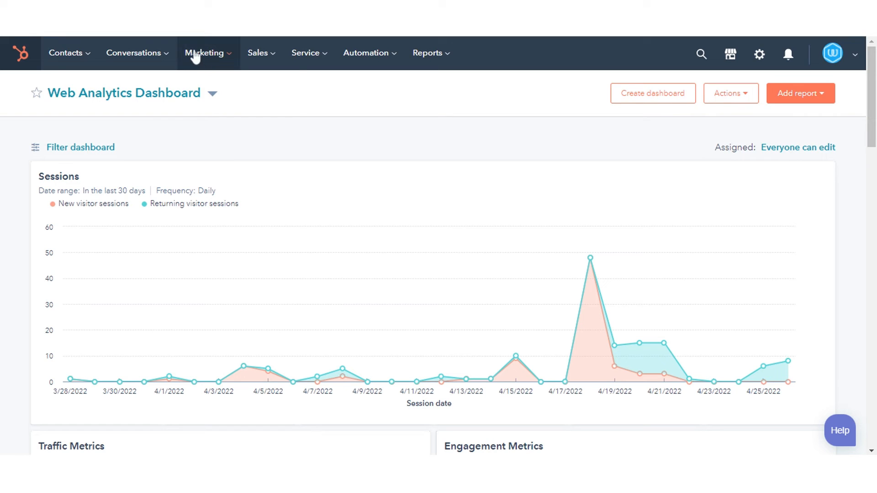
Step: Open the Marketing menu and reveal the Files and Templates options: Design Tools, Files, HubDB
{"action": "left_click", "coordinate": [204, 53]}
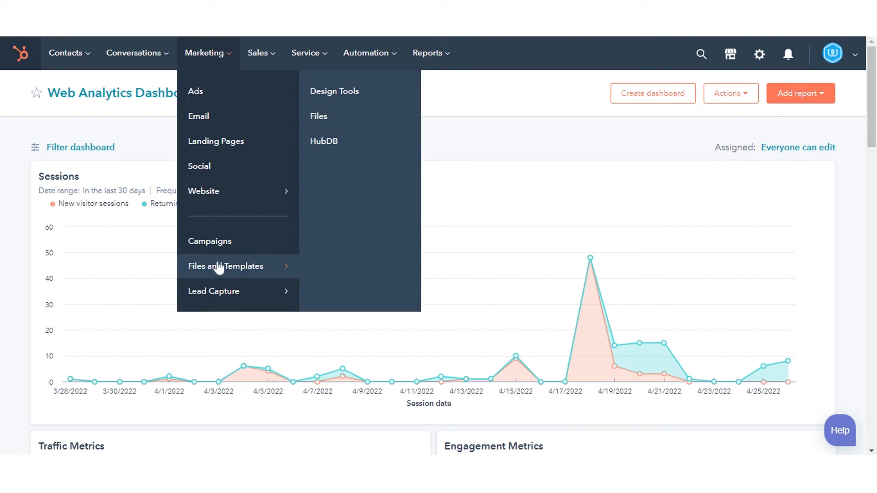